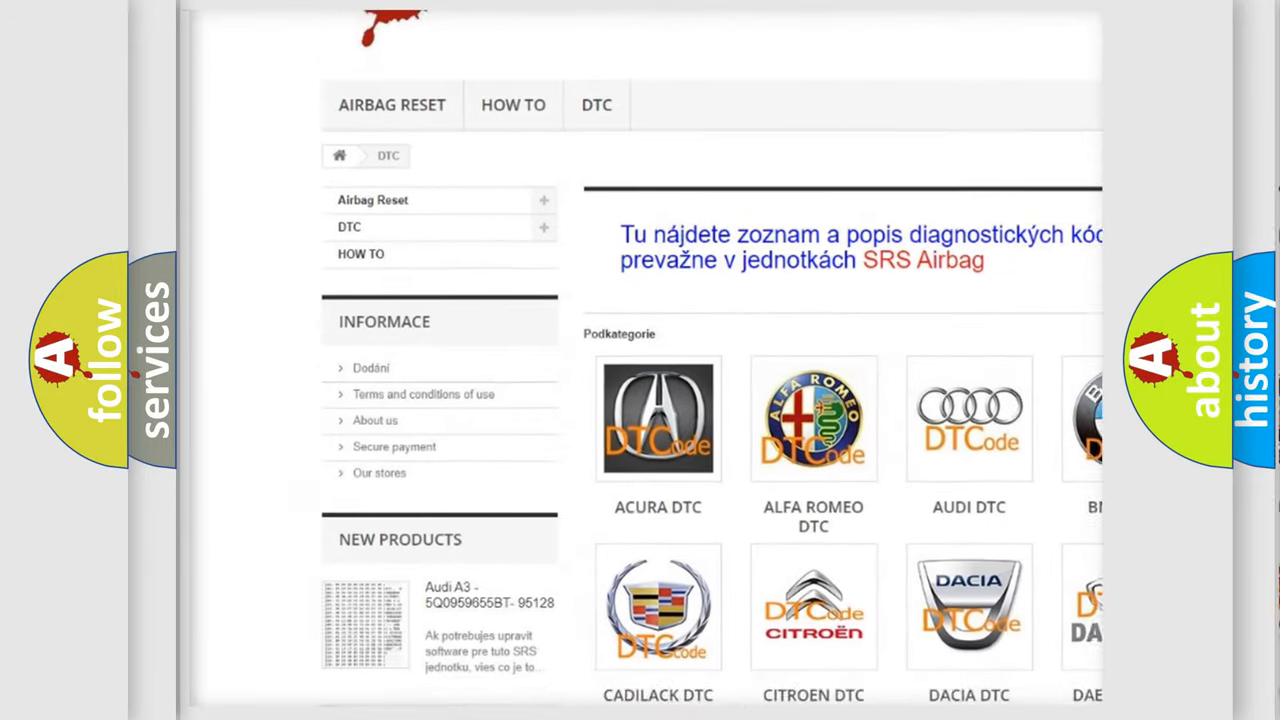
pyautogui.scroll(-3)
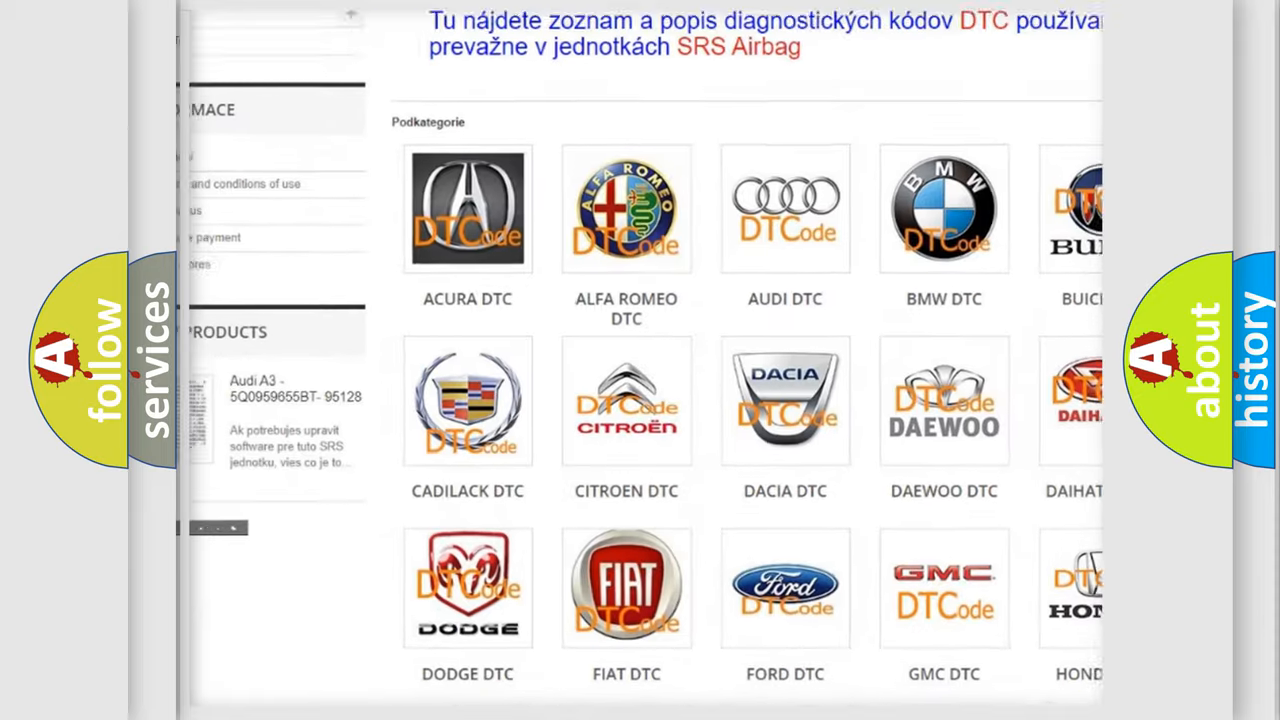
pyautogui.scroll(-3)
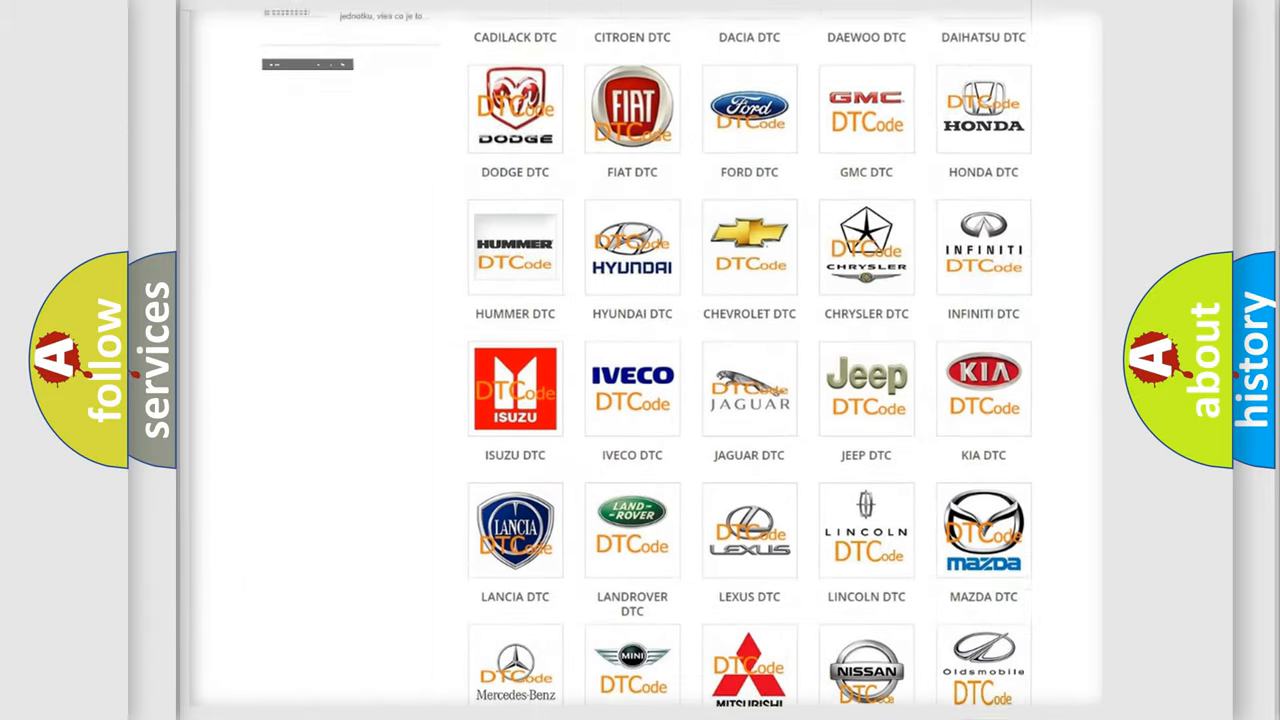
pyautogui.scroll(-3)
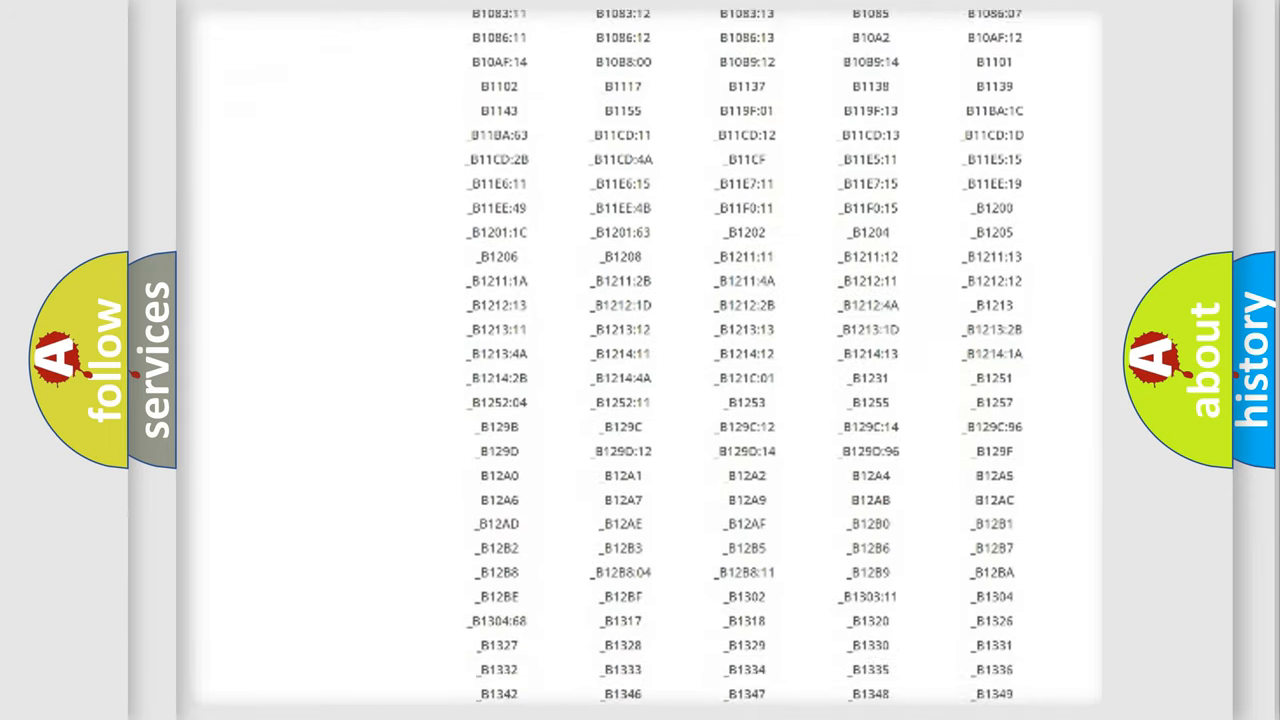
pyautogui.scroll(-3)
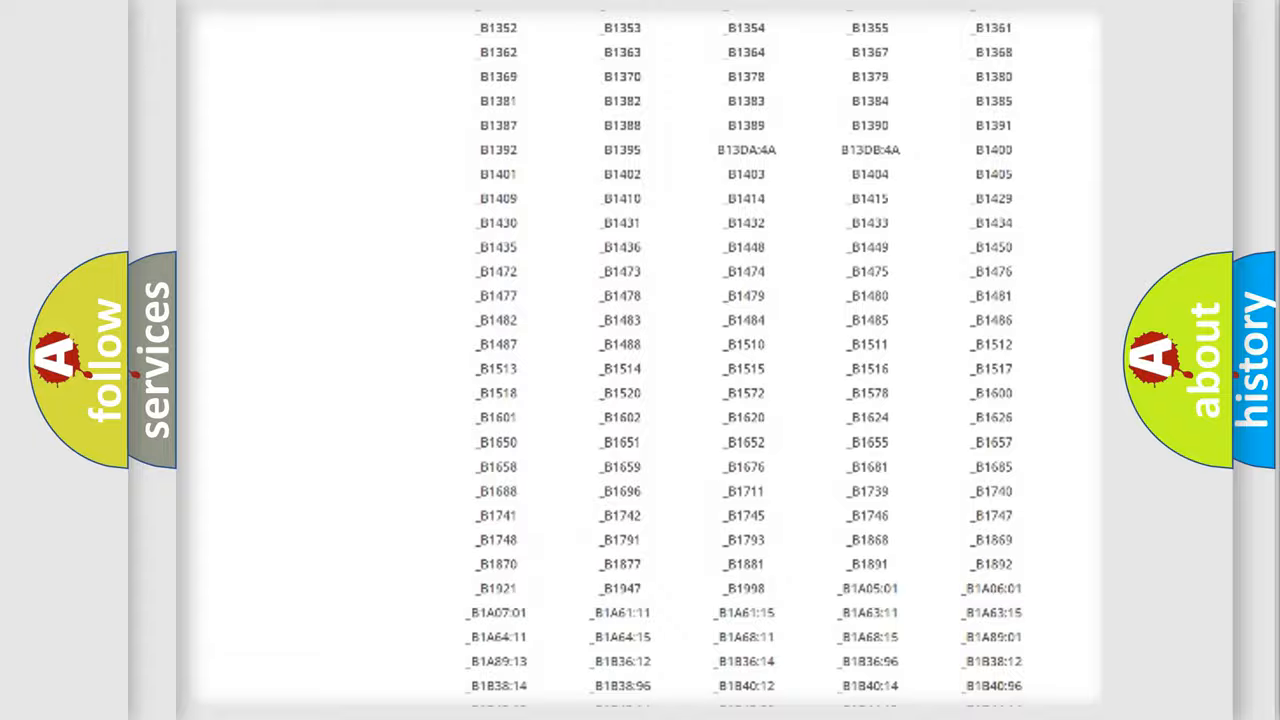